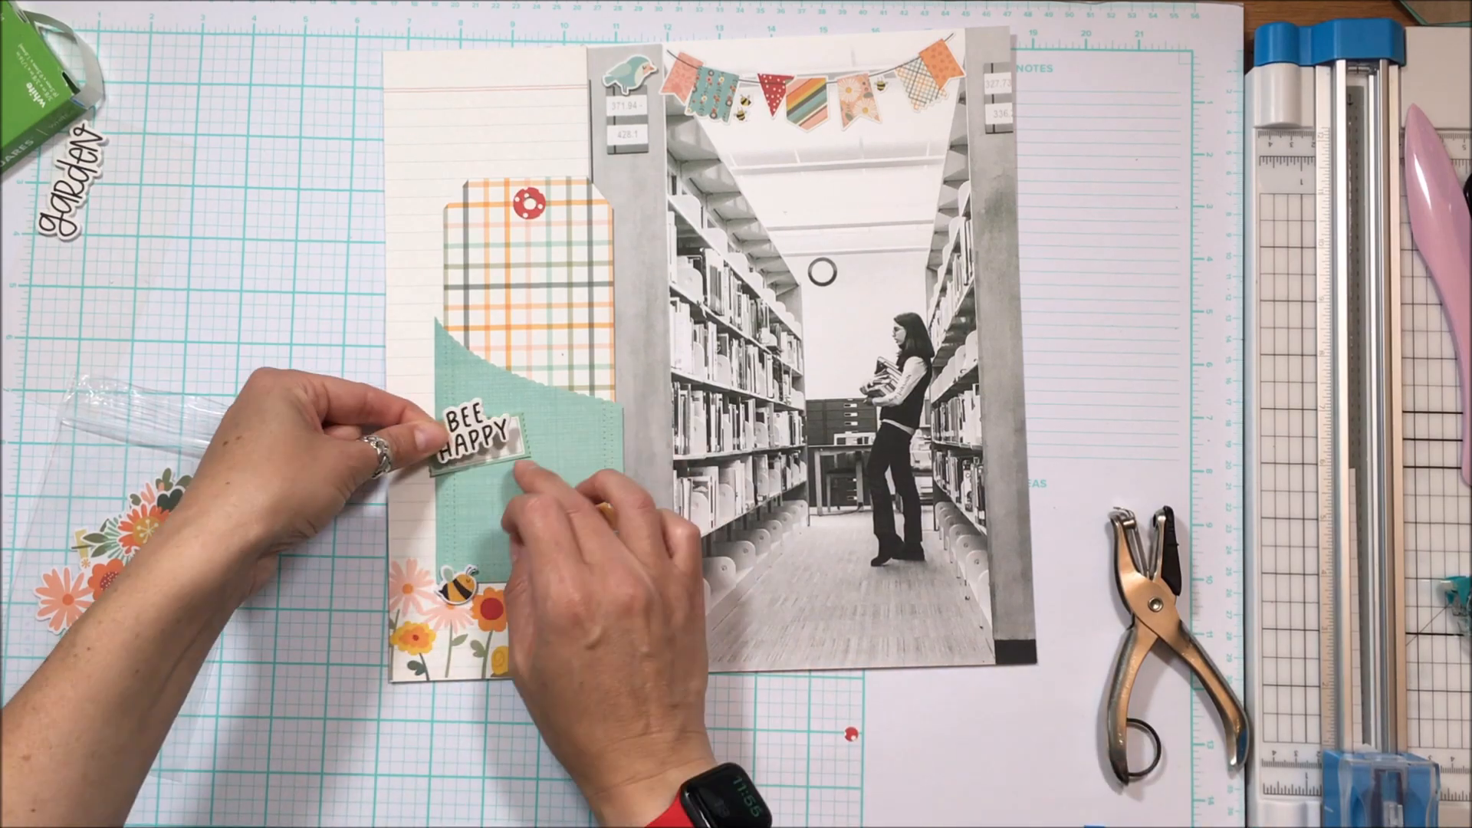
Place the BEE HAPPY sticker onto the teal pocket to test its position.
{"action": "left_click_drag", "start_coordinate": [478, 451], "coordinate": [433, 488]}
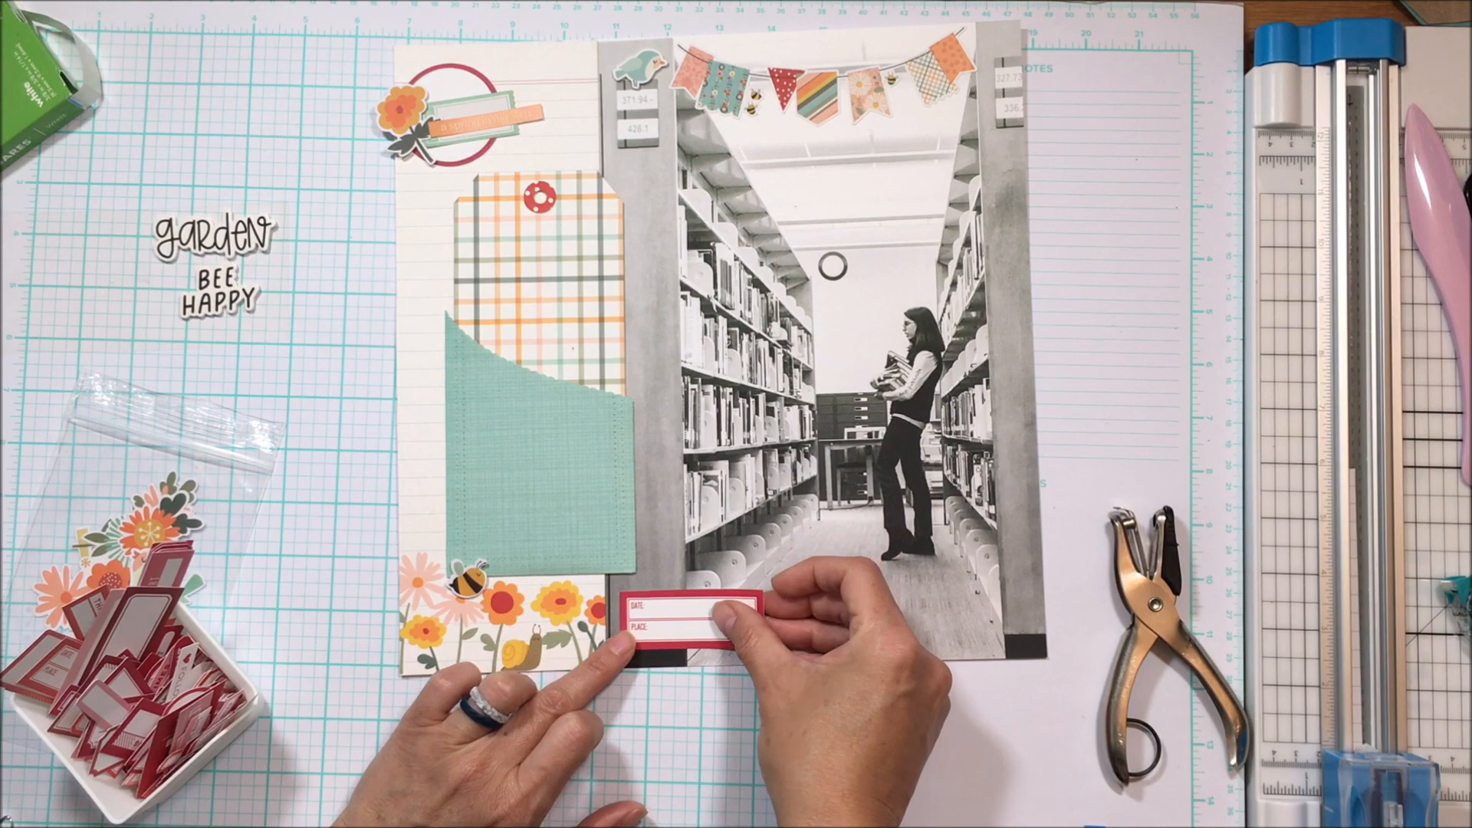
Slide the red DATE/PLACE label onto the photo's bottom-right corner.
{"action": "left_click_drag", "start_coordinate": [676, 620], "coordinate": [948, 601]}
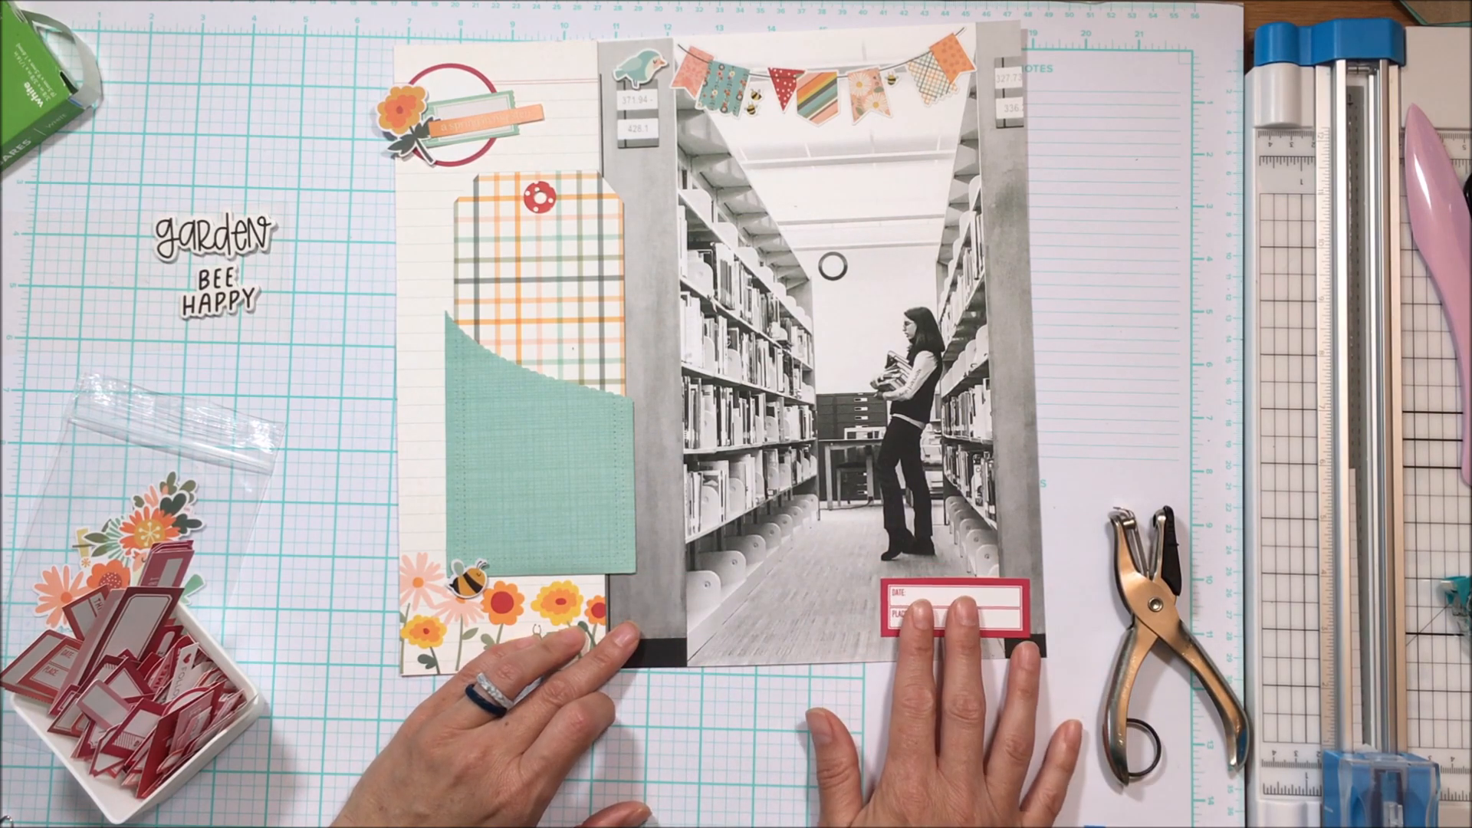